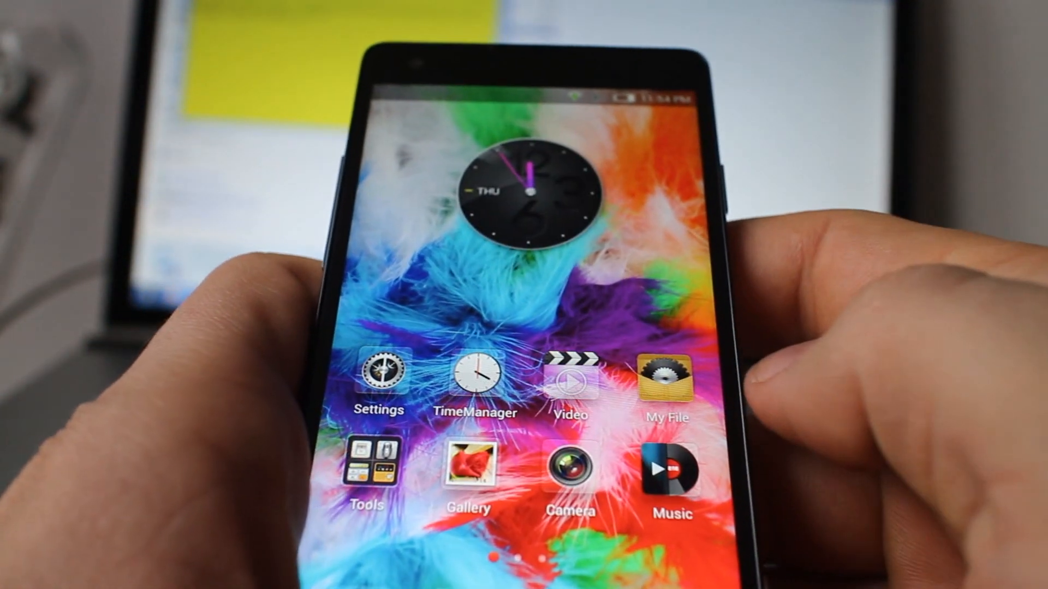
Download the z5 mini root and gapps pack zip, then extract it on the desktop
scroll("left", 3)
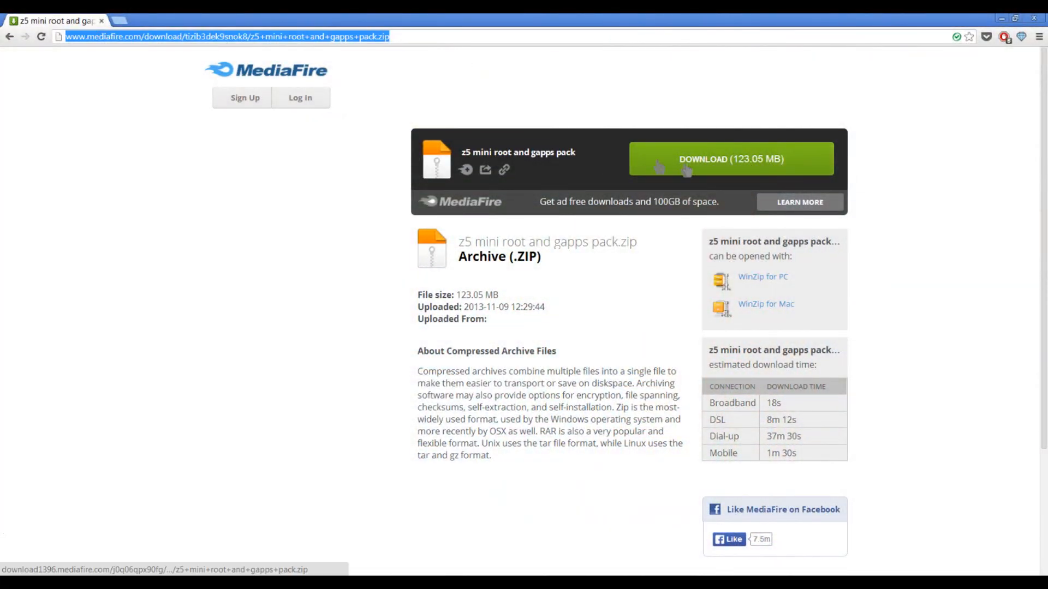
left_click(730, 158)
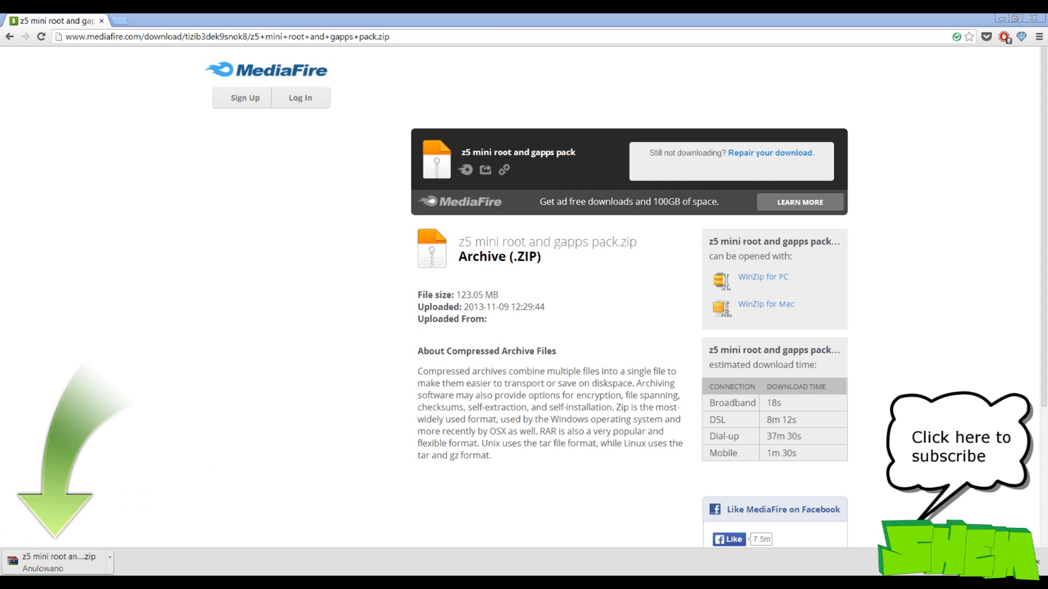
right_click(77, 465)
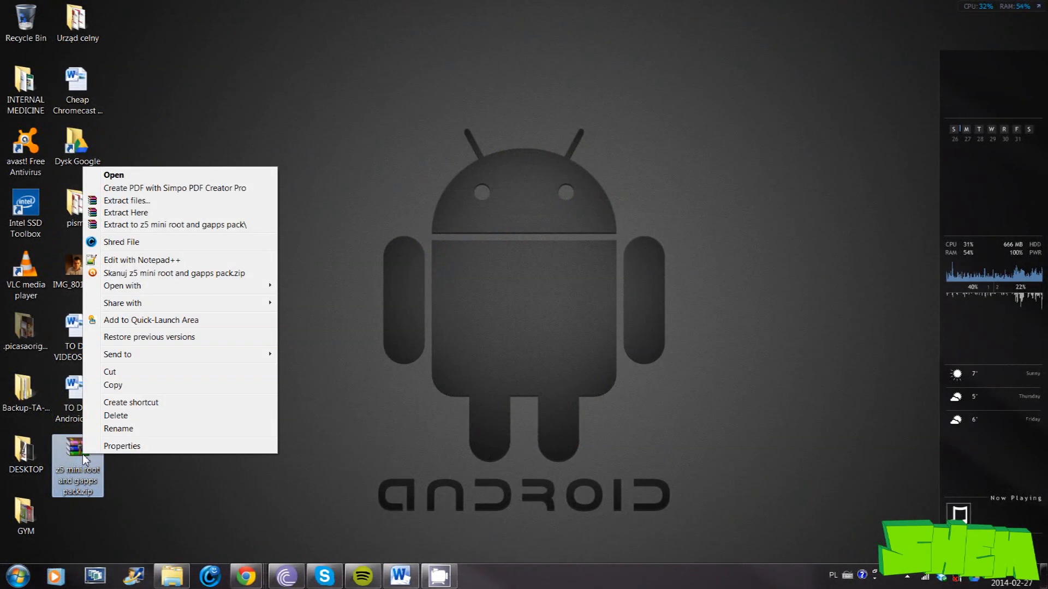
left_click(125, 212)
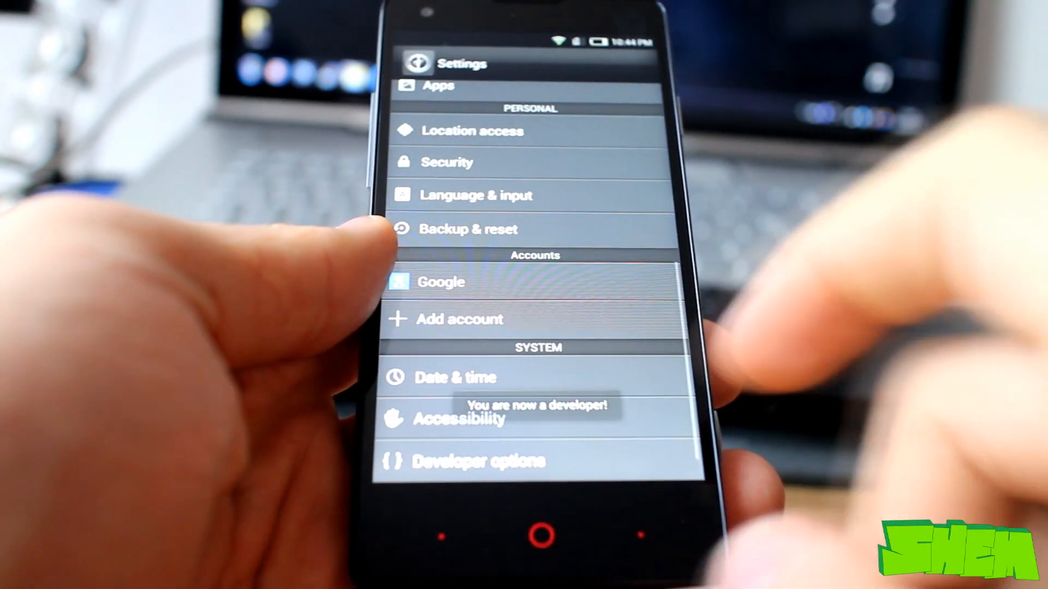
Enter Developer options and enable USB debugging on the phone
left_click(476, 461)
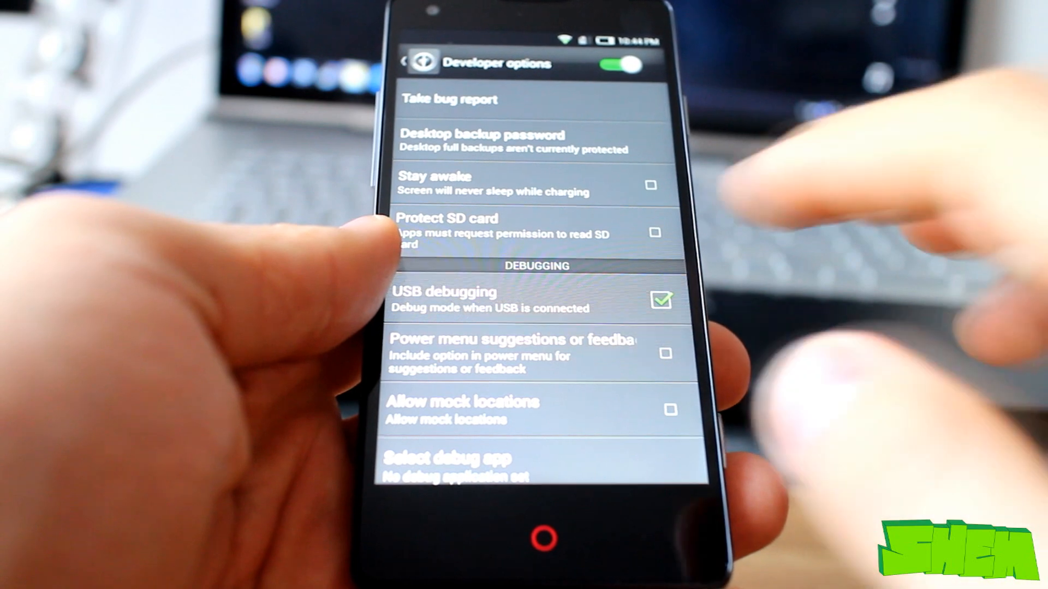
scroll("down", 3)
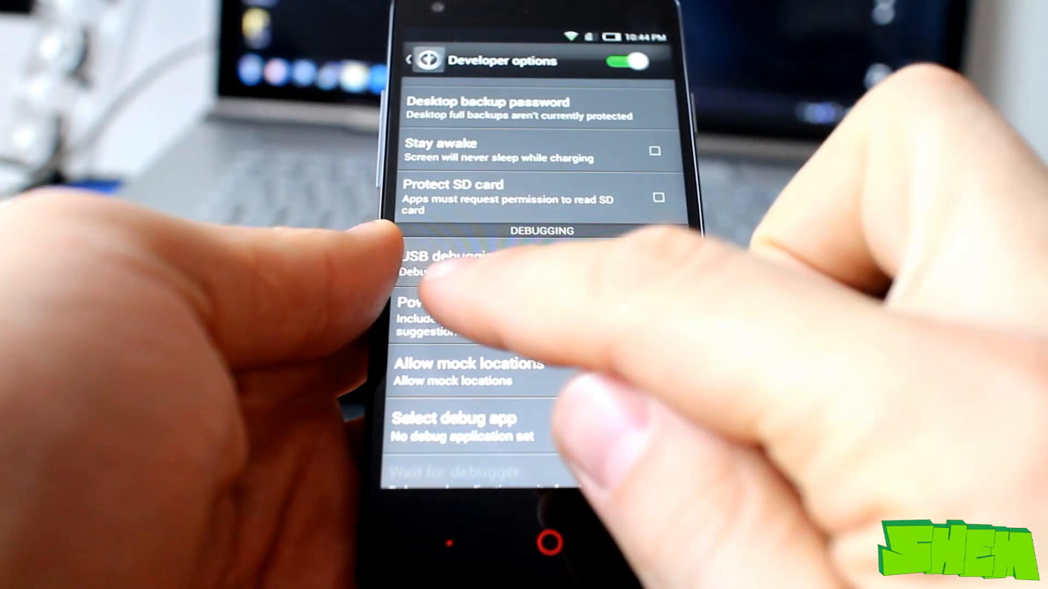
left_click(447, 261)
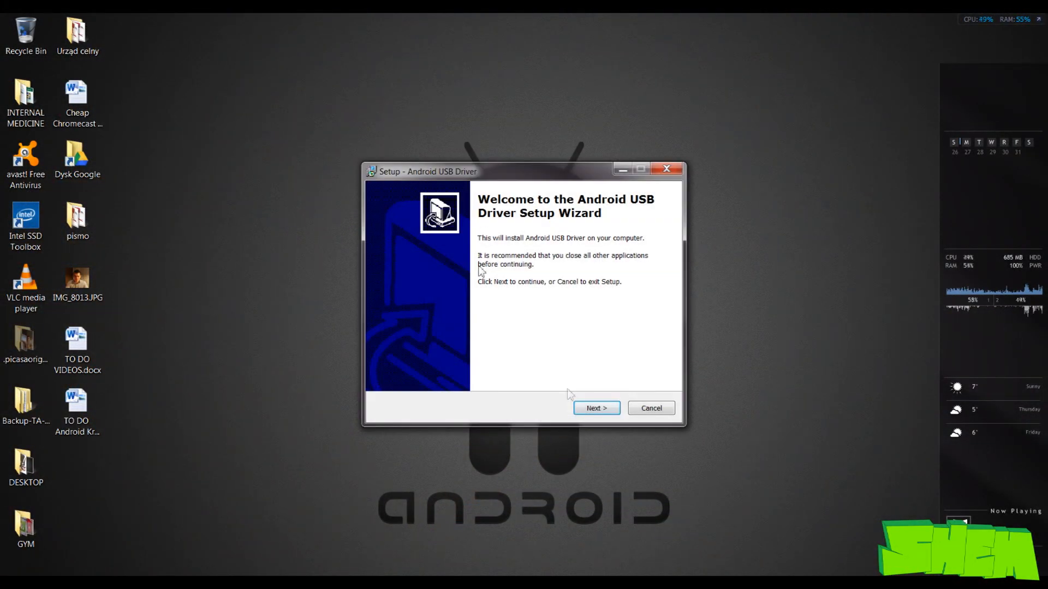
Advance the Android USB Driver wizard and begin installing the driver
left_click(595, 408)
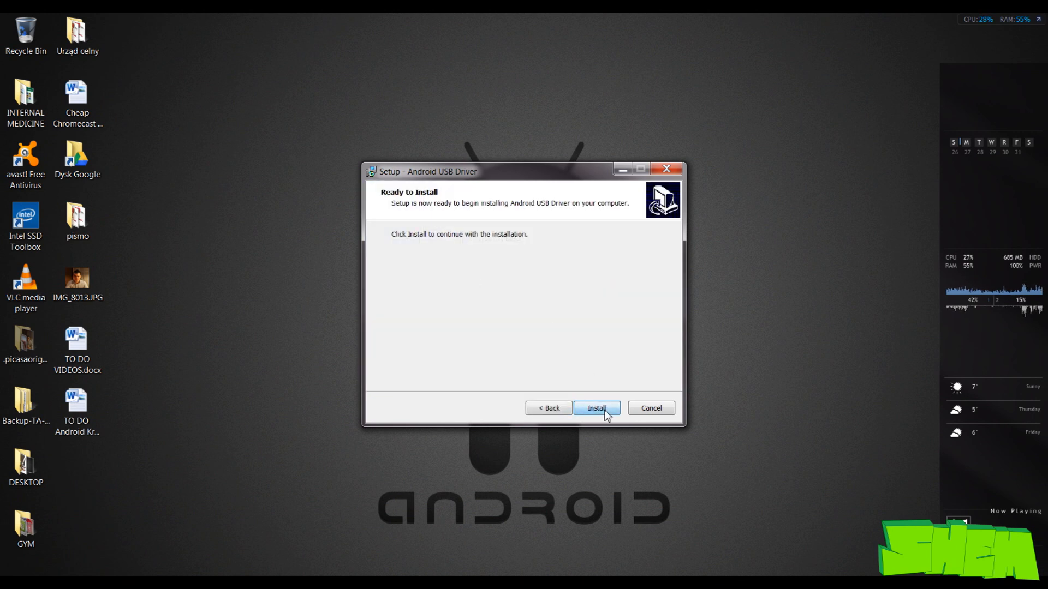
left_click(596, 408)
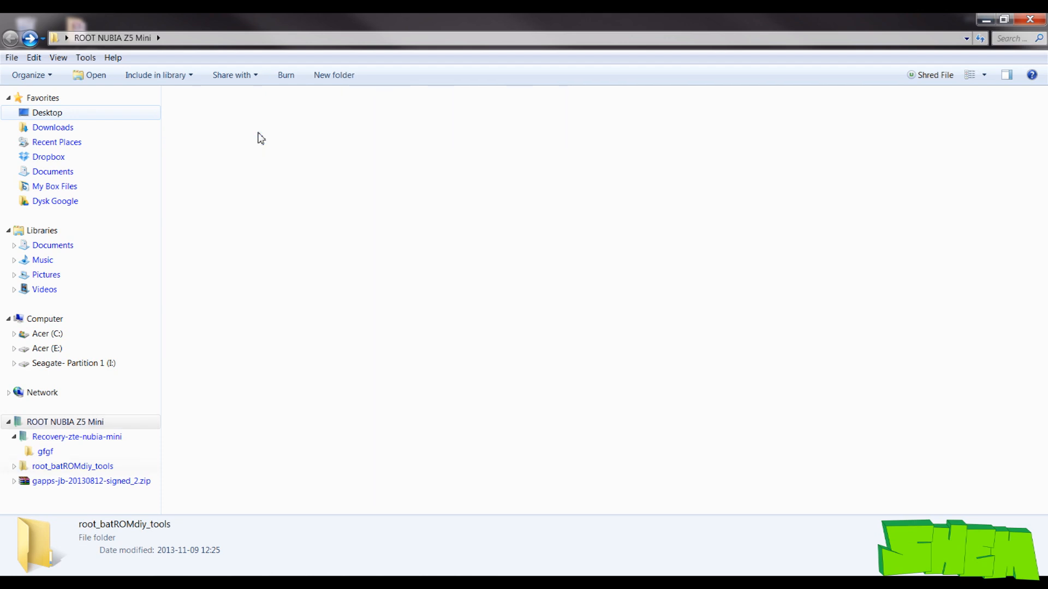
Open the phone's Removable Disk (G:) in a second Explorer window
double_click(72, 465)
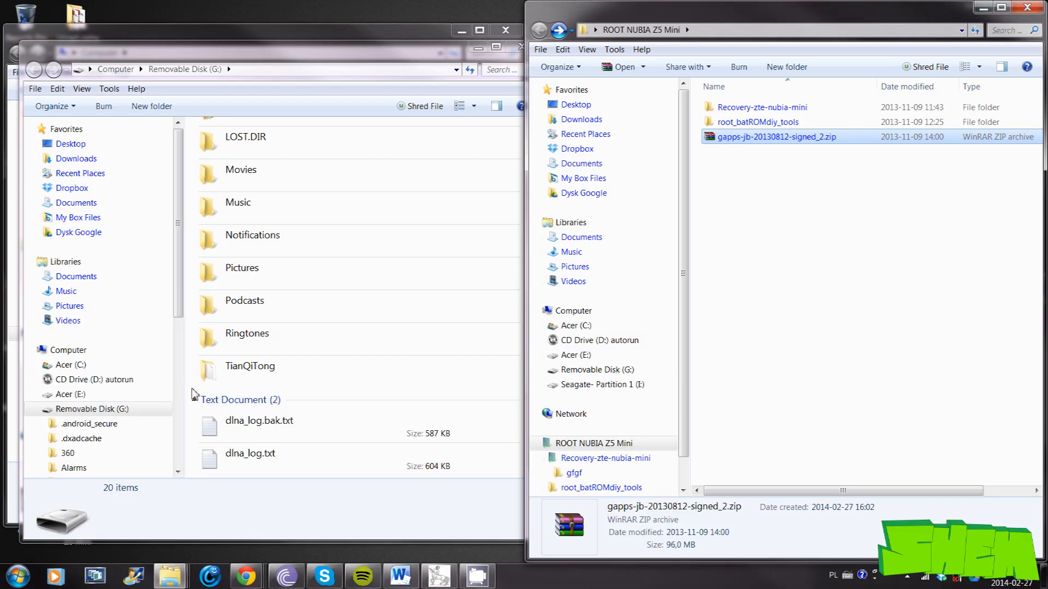
Drag gapps-jb-20130812-signed_2.zip into the Removable Disk (G:) window
left_click_drag(775, 136, 355, 400)
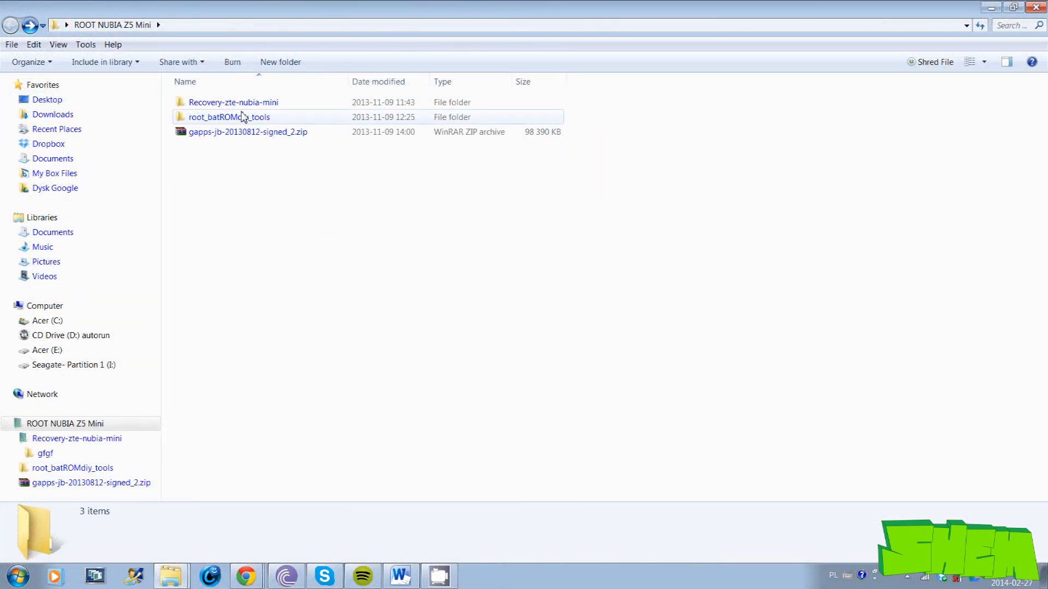
Navigate into Recovery-zte-nubia-mini\gfgf and run the recovery .bat installer script
left_click(233, 101)
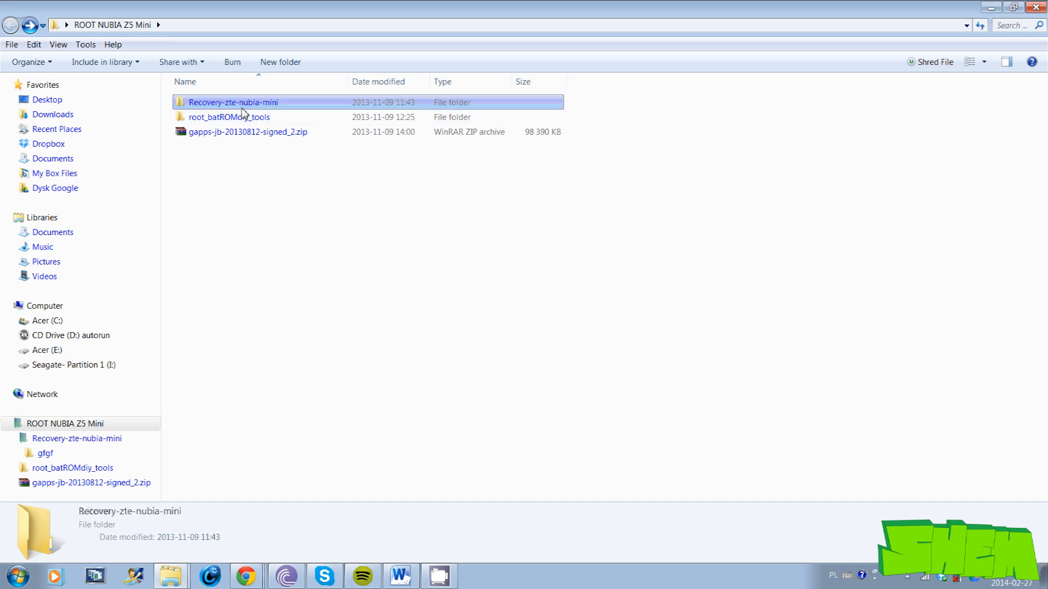
double_click(232, 102)
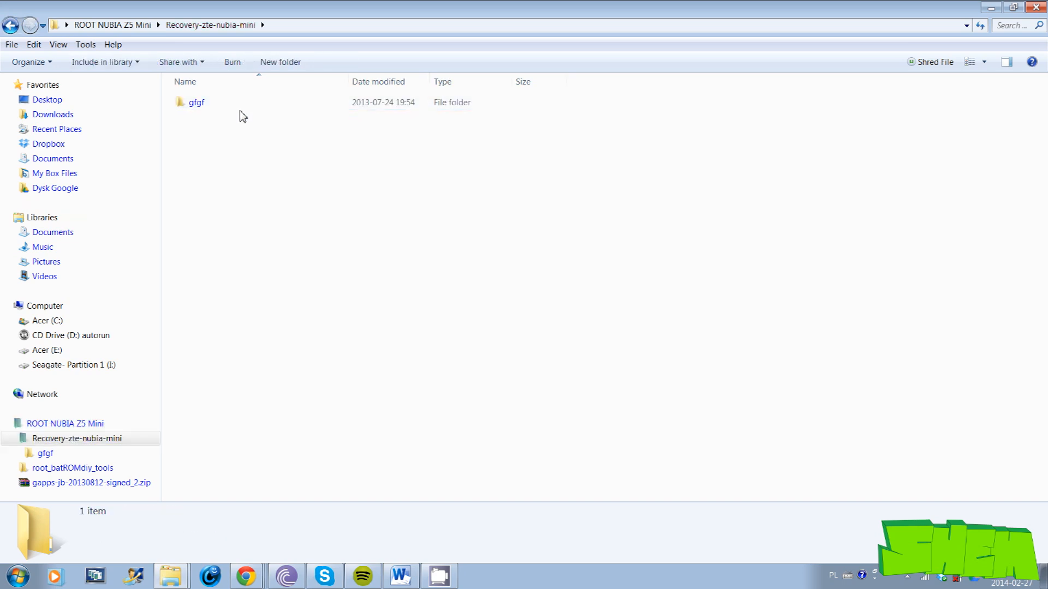
left_click(196, 102)
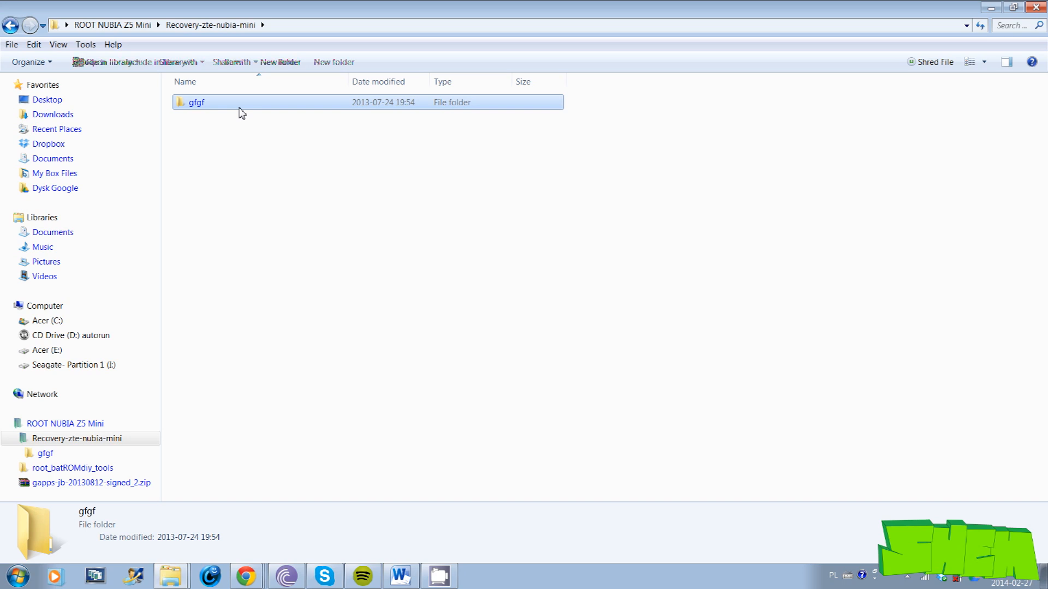
double_click(197, 102)
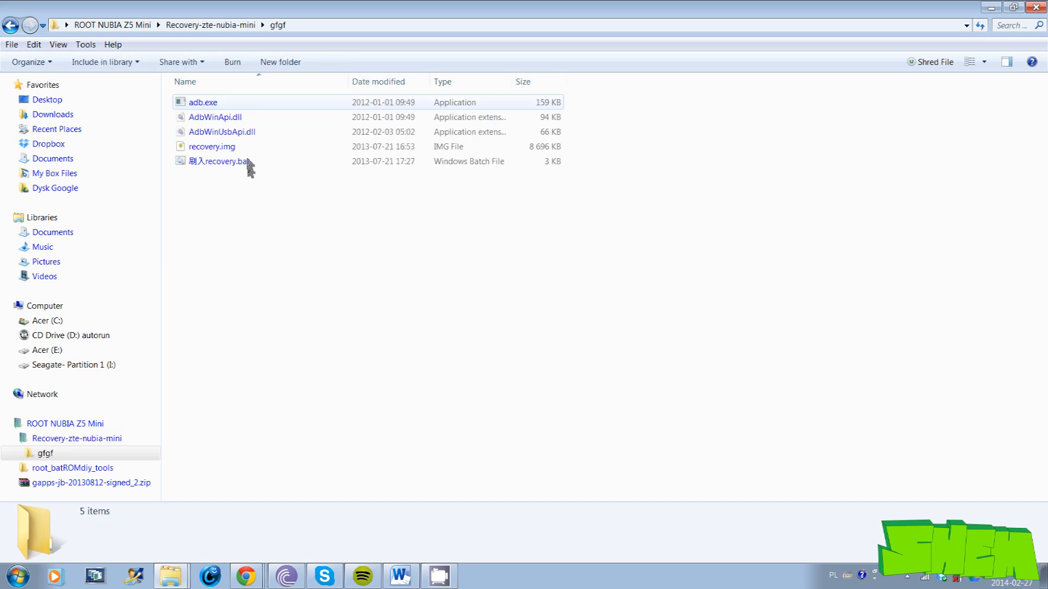
mouse_move(221, 147)
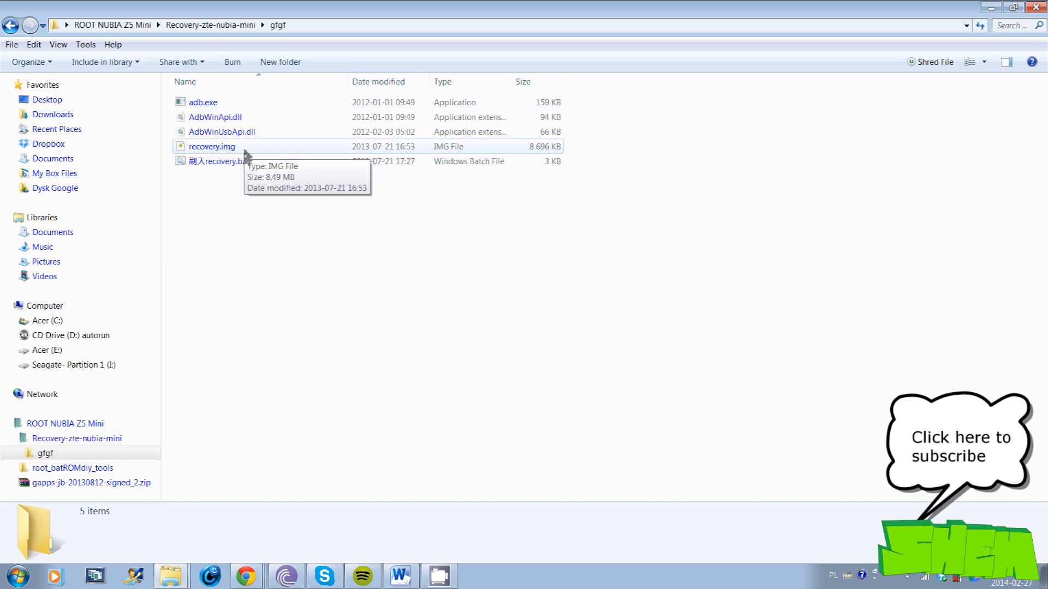
left_click(218, 161)
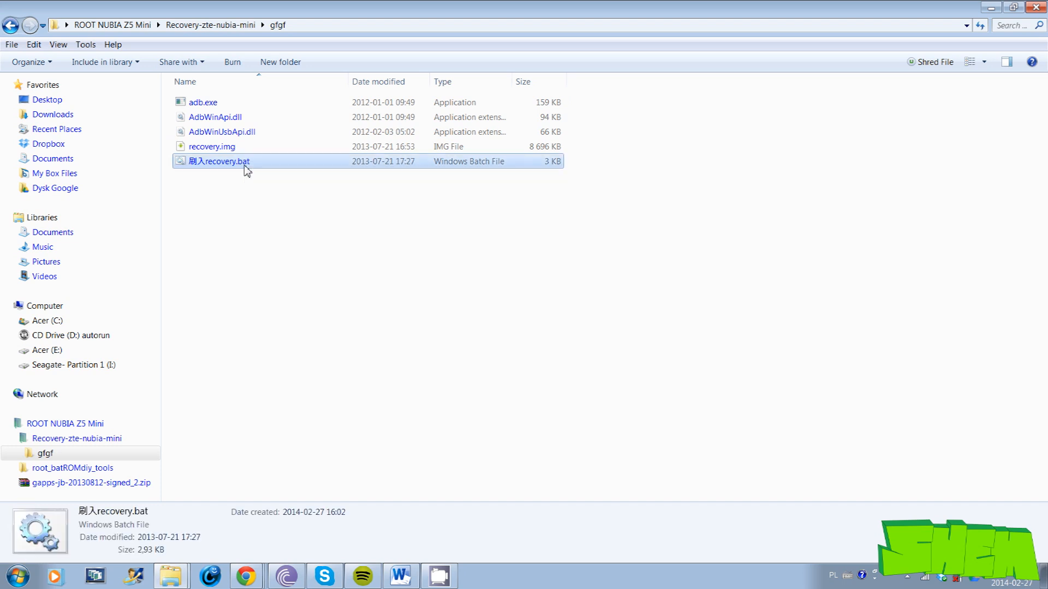
double_click(219, 161)
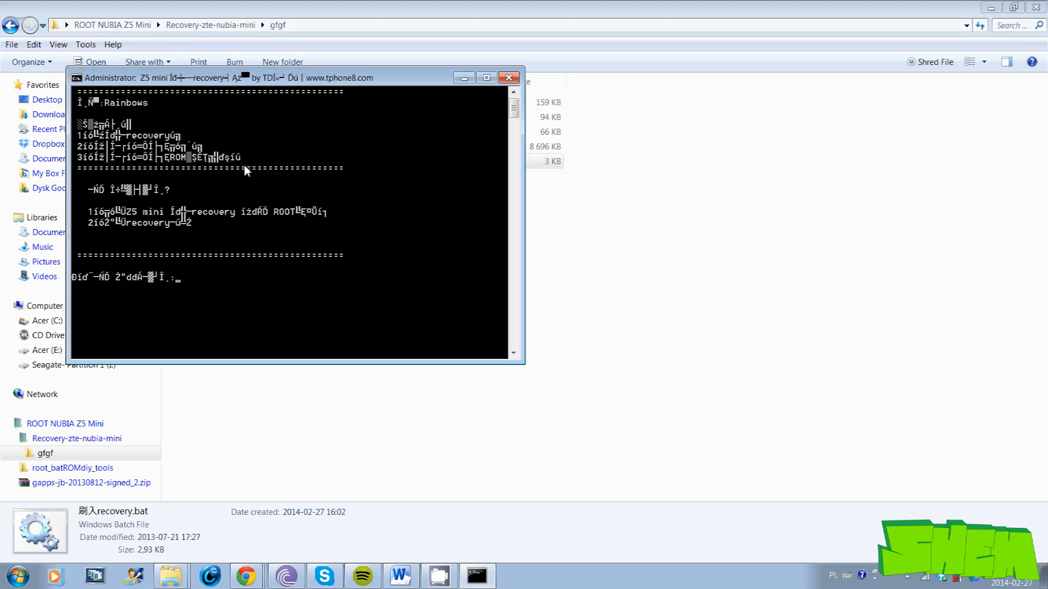